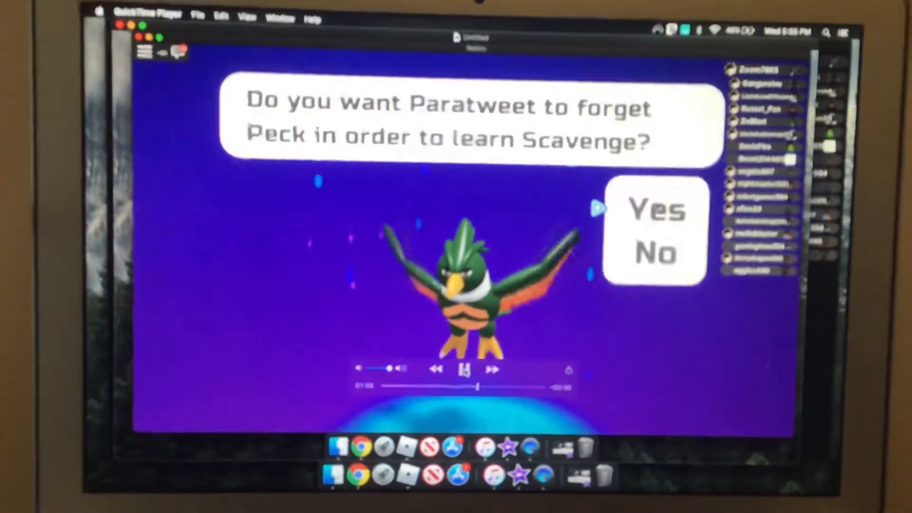
Step: Confirm forgetting Peck so Paratweet learns Scavenge in its place
{"action": "left_click", "coordinate": [657, 208]}
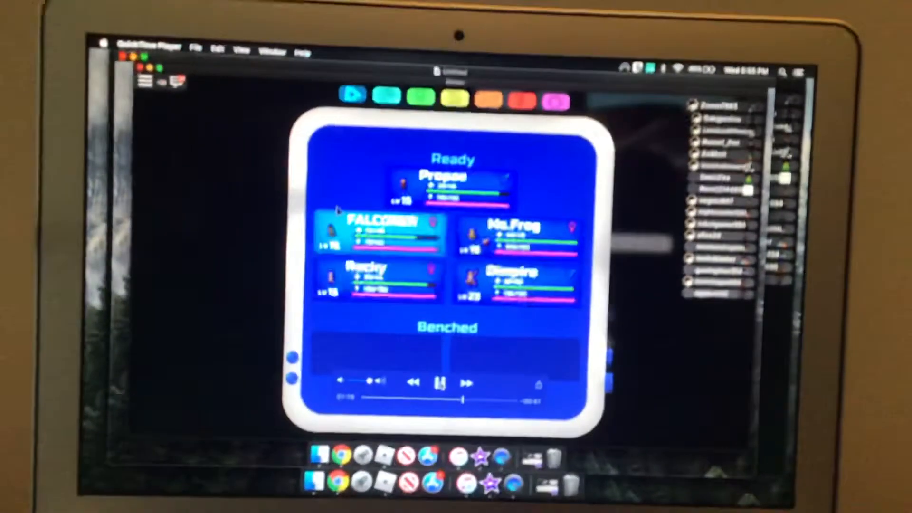
Step: View Falconer's Overview, then its Battle ability and moves, then its Training stats and experience
{"action": "left_click", "coordinate": [378, 233]}
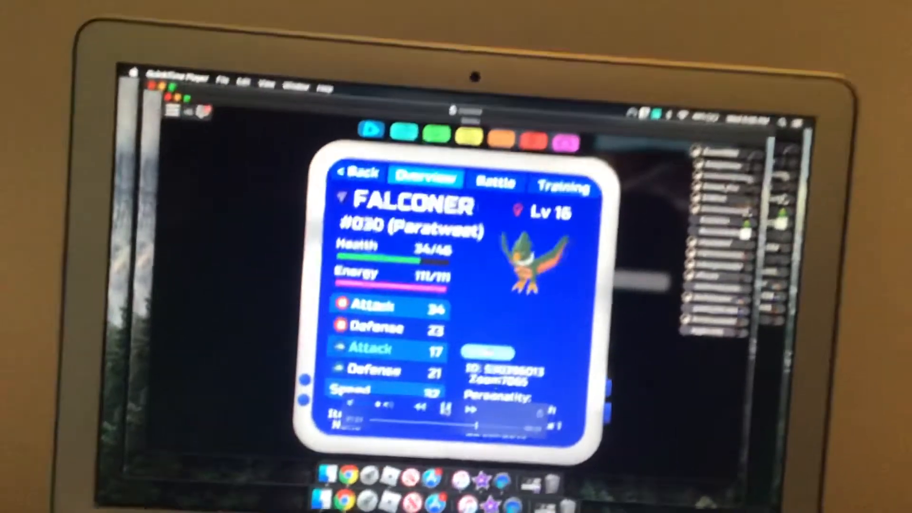
{"action": "left_click", "coordinate": [493, 181]}
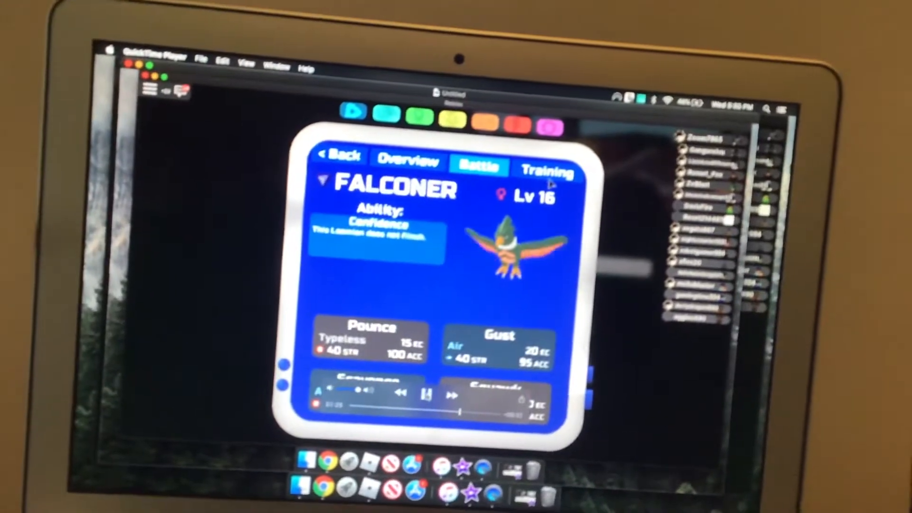
{"action": "left_click", "coordinate": [547, 171]}
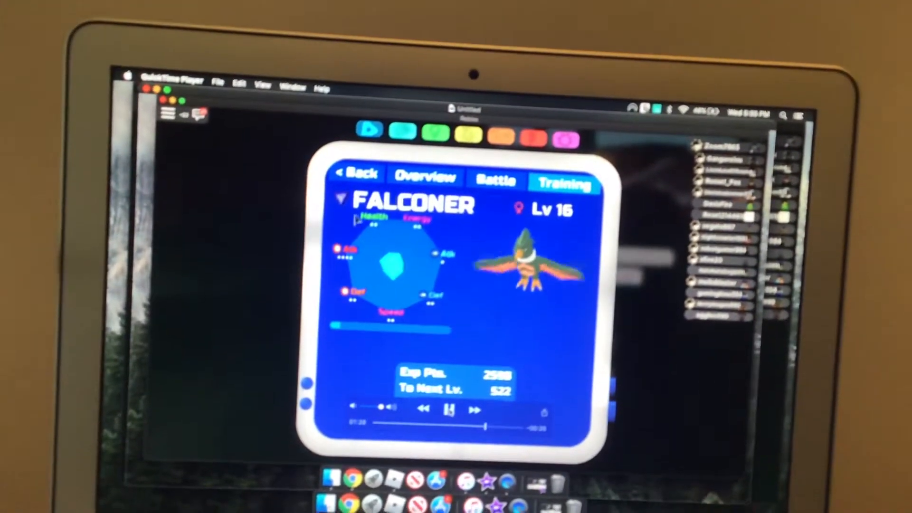